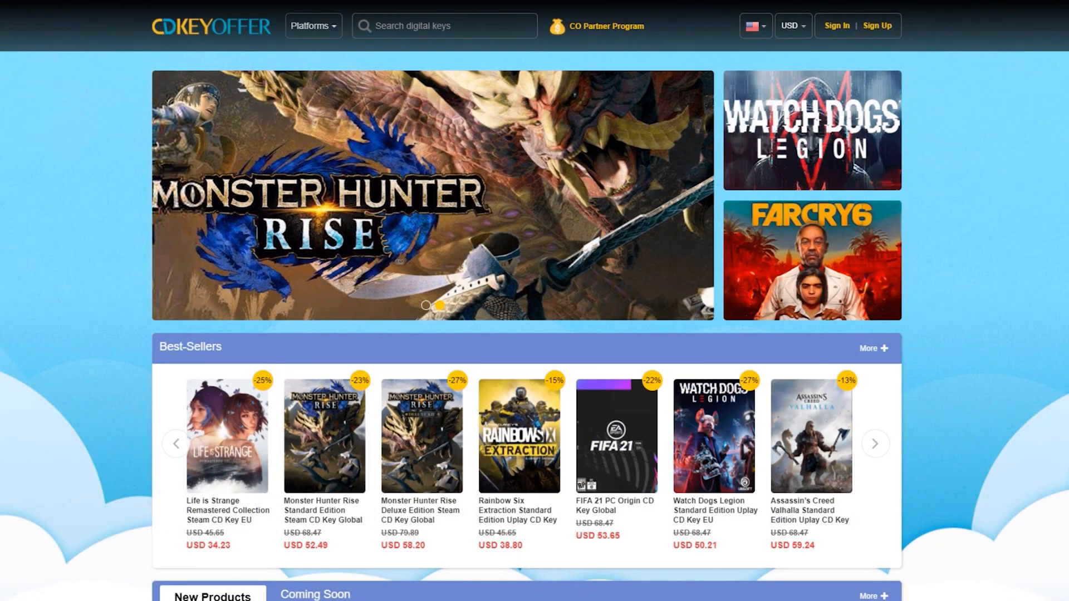
Step: Search 'windo', open the Windows 10 Pro OEM key, and apply promo code dood20
type("windows 10")
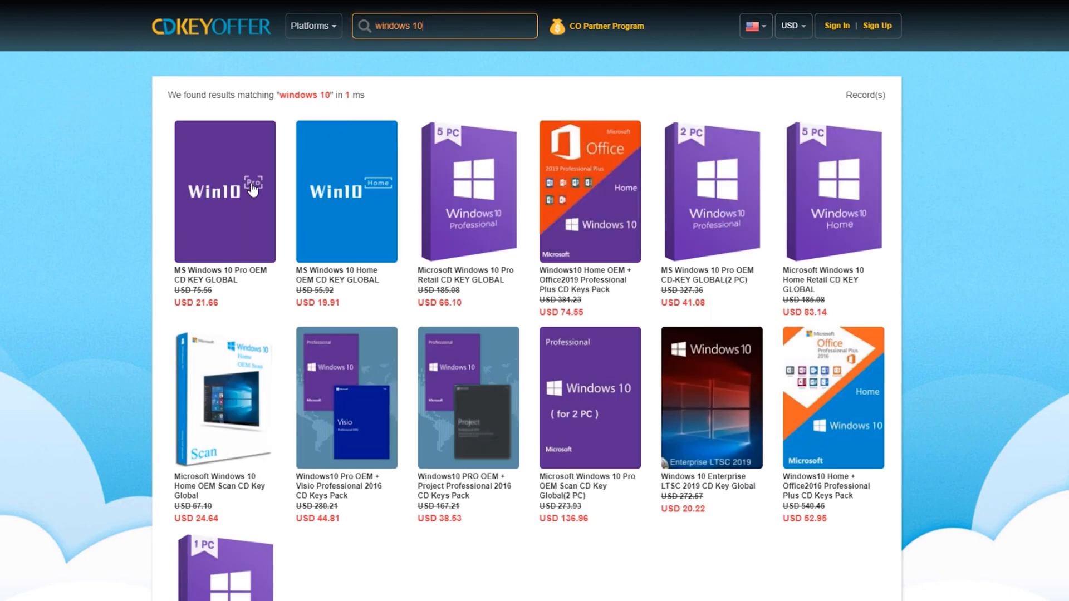
left_click(223, 191)
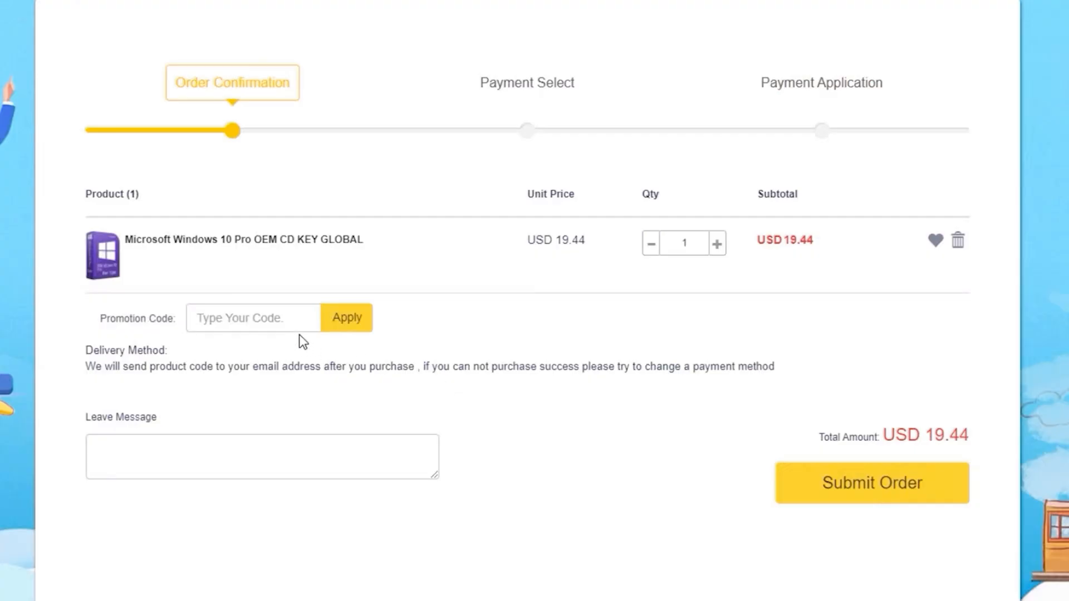
left_click(253, 318)
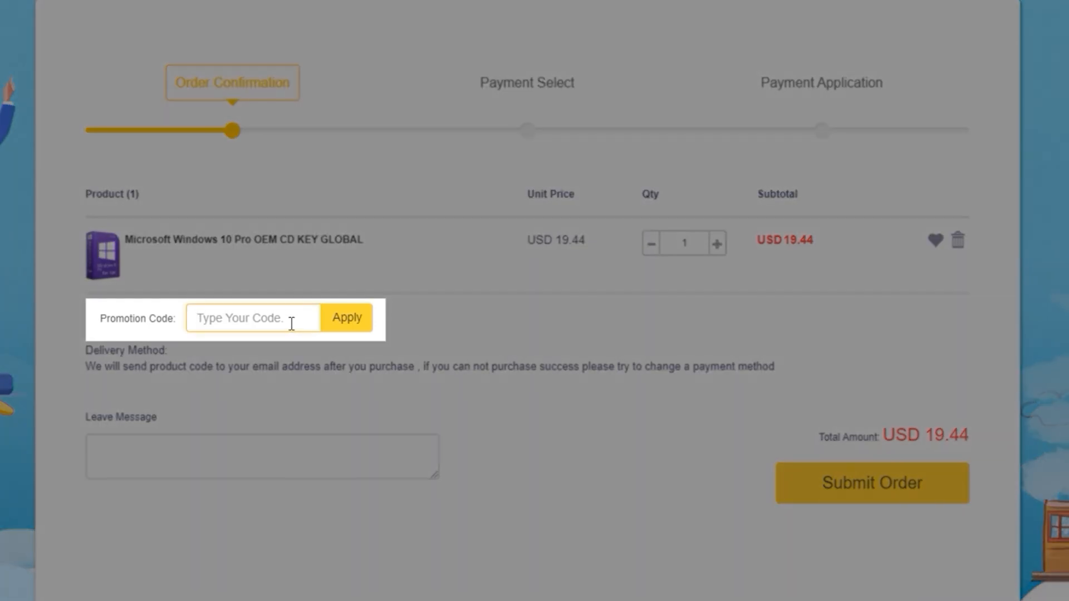
type("dood20")
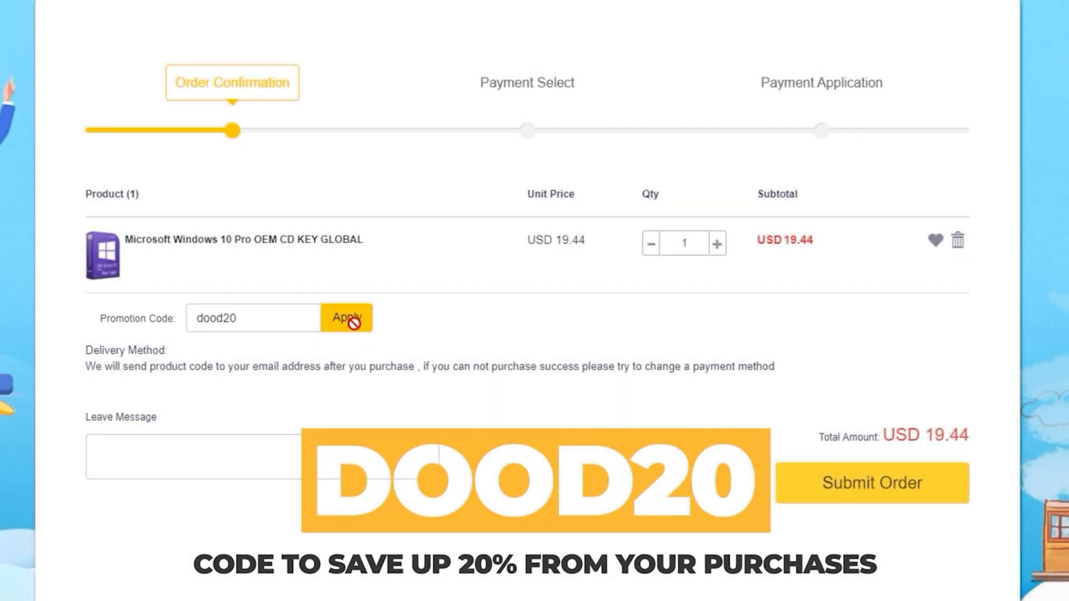
left_click(346, 318)
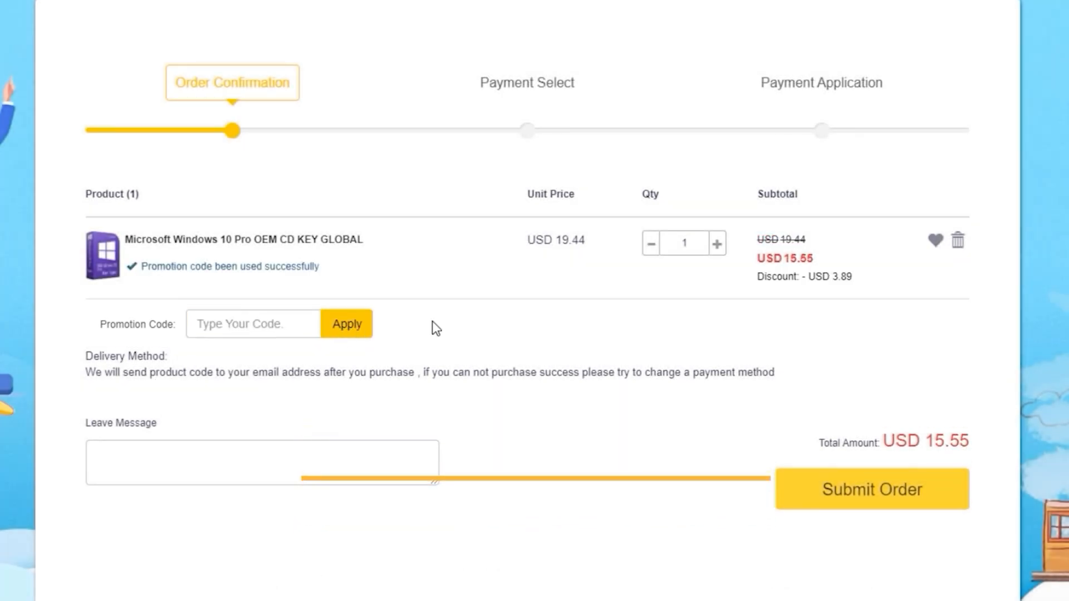
Step: Submit the order, pay for it, and view the order status and details
left_click(871, 489)
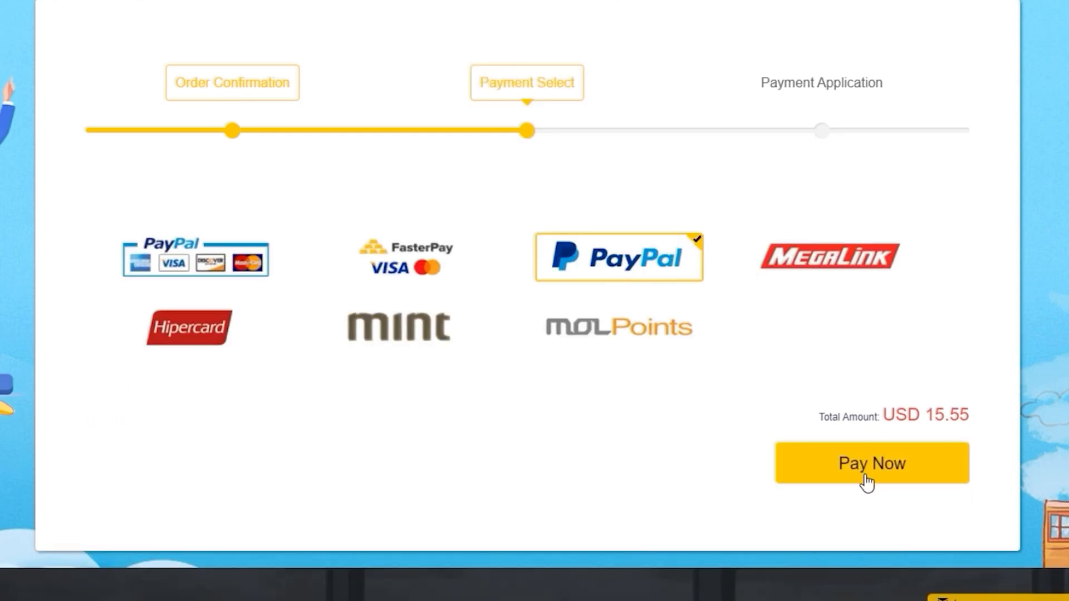
left_click(871, 464)
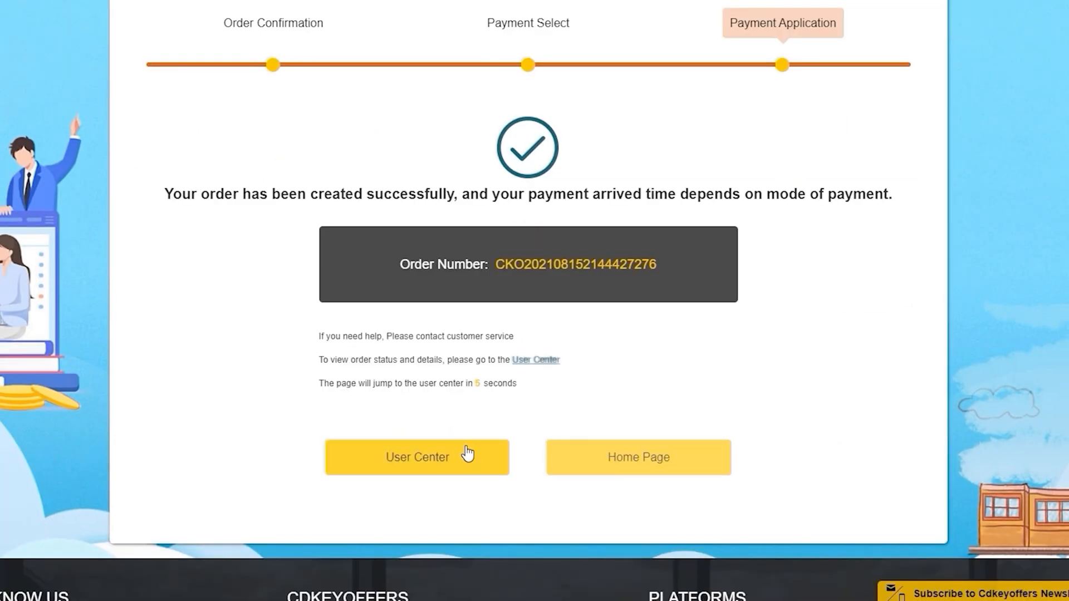
left_click(416, 457)
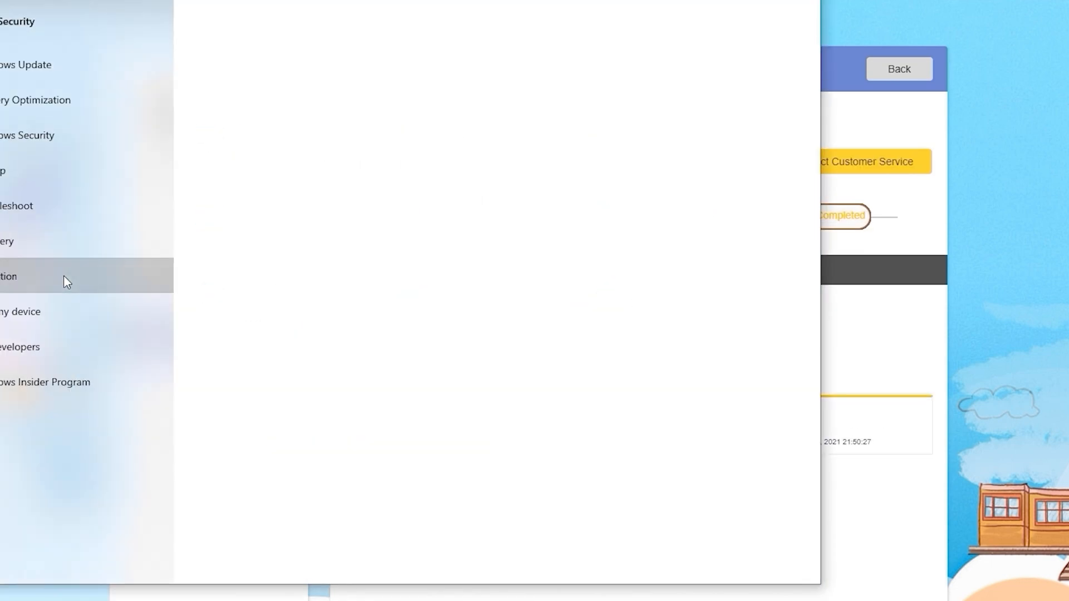
Step: Open the Activation page in Windows Settings
left_click(41, 276)
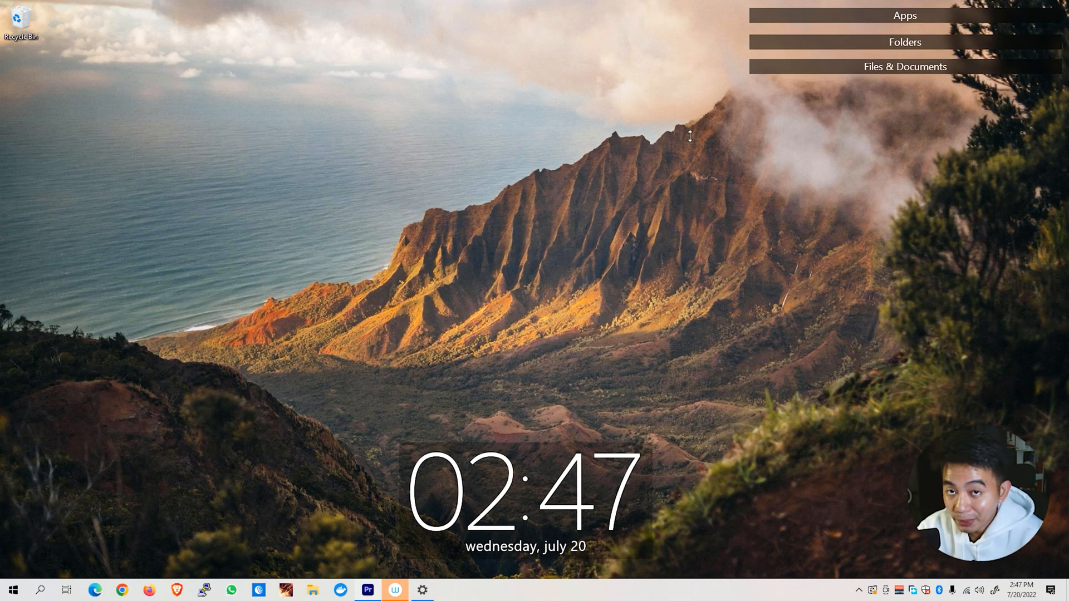
mouse_move(375, 592)
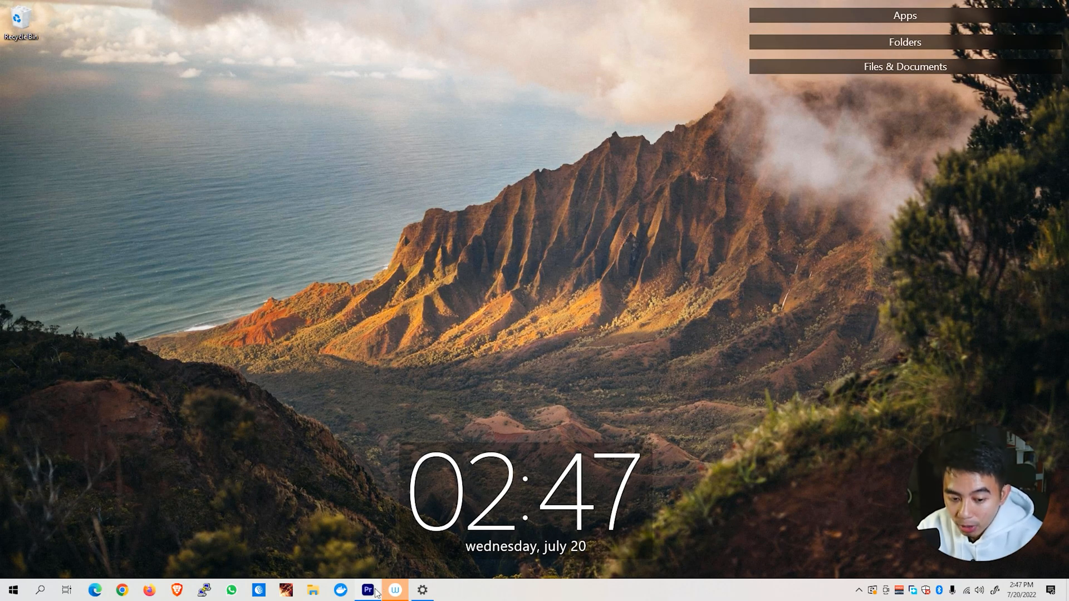
Step: Launch Premiere Pro from the taskbar and open Task Manager from the taskbar menu
left_click(367, 589)
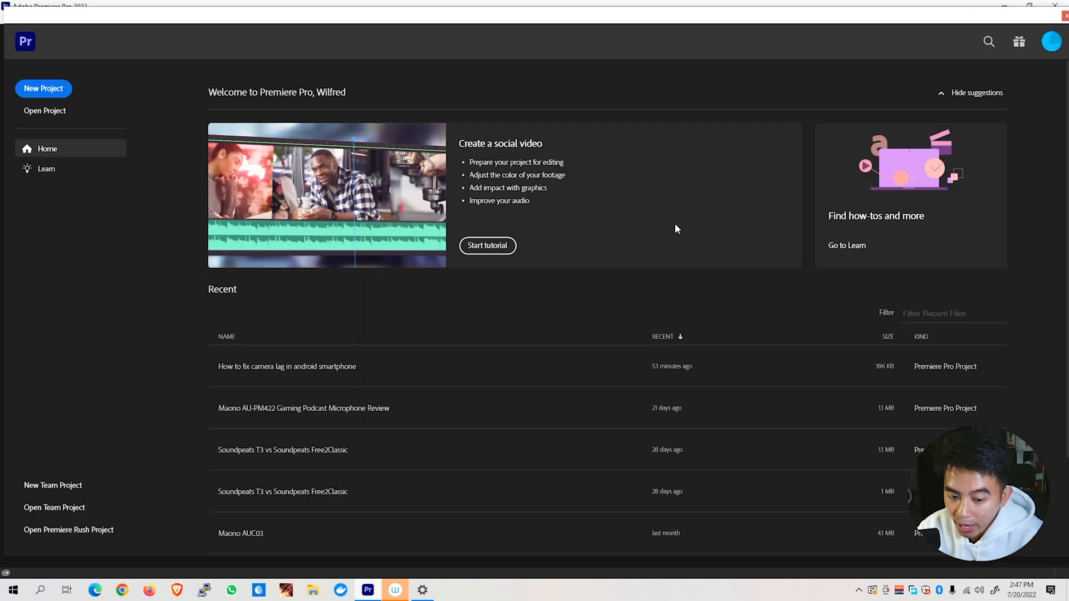
right_click(522, 590)
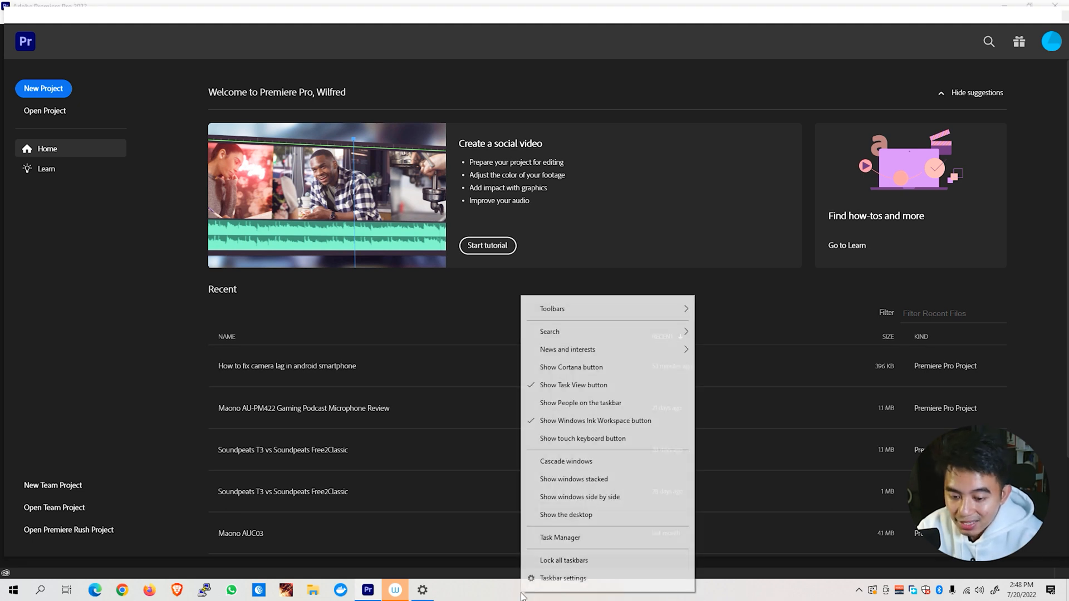
left_click(559, 538)
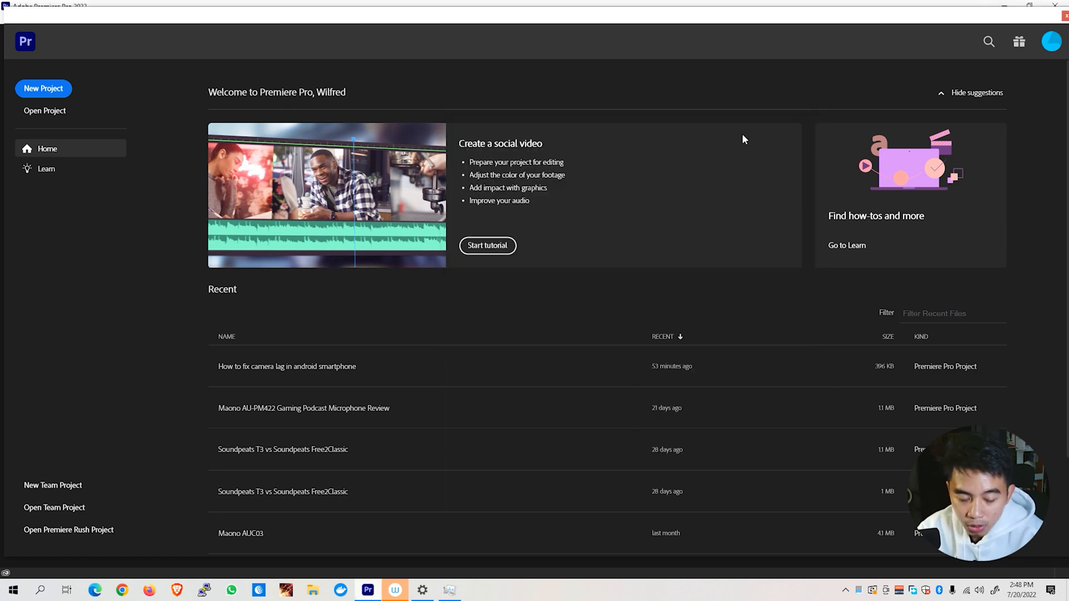
Step: Open the camera-lag tutorial project, select the A4 background music clip, and open the Edit menu
double_click(287, 366)
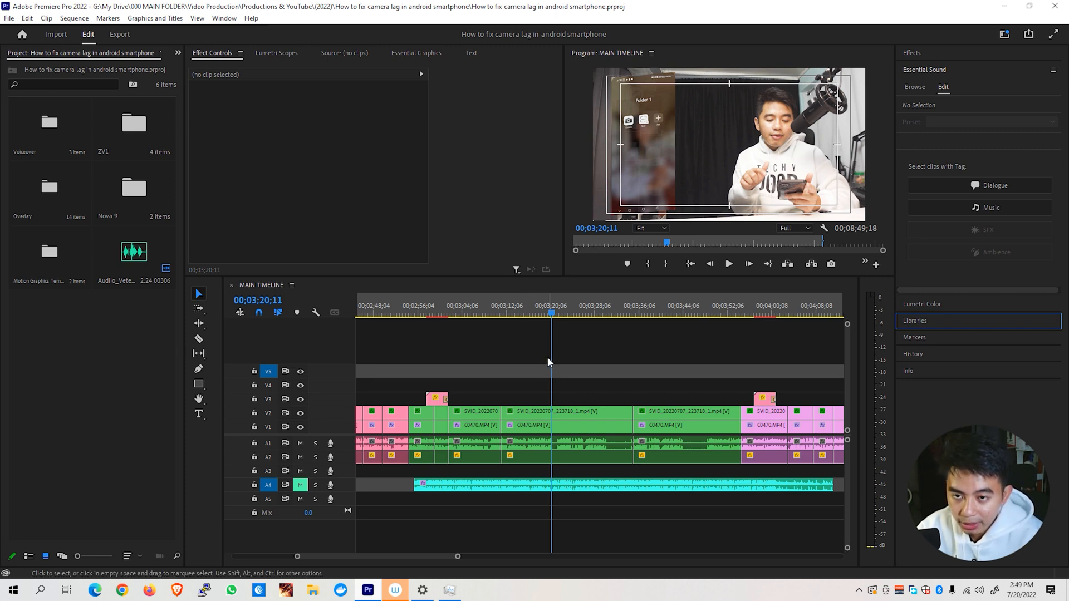
left_click(613, 484)
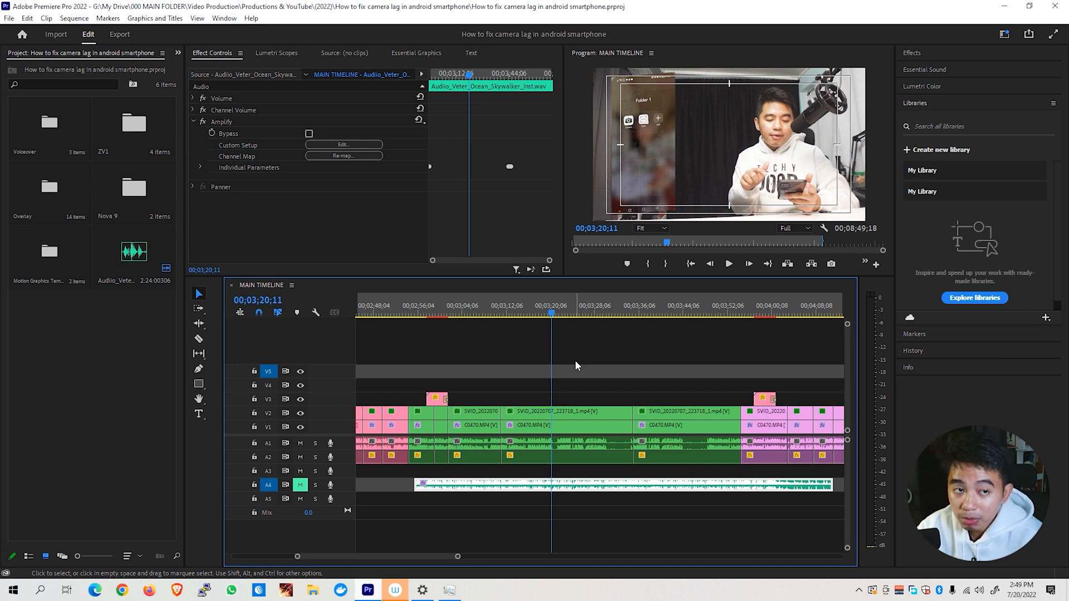
mouse_move(601, 371)
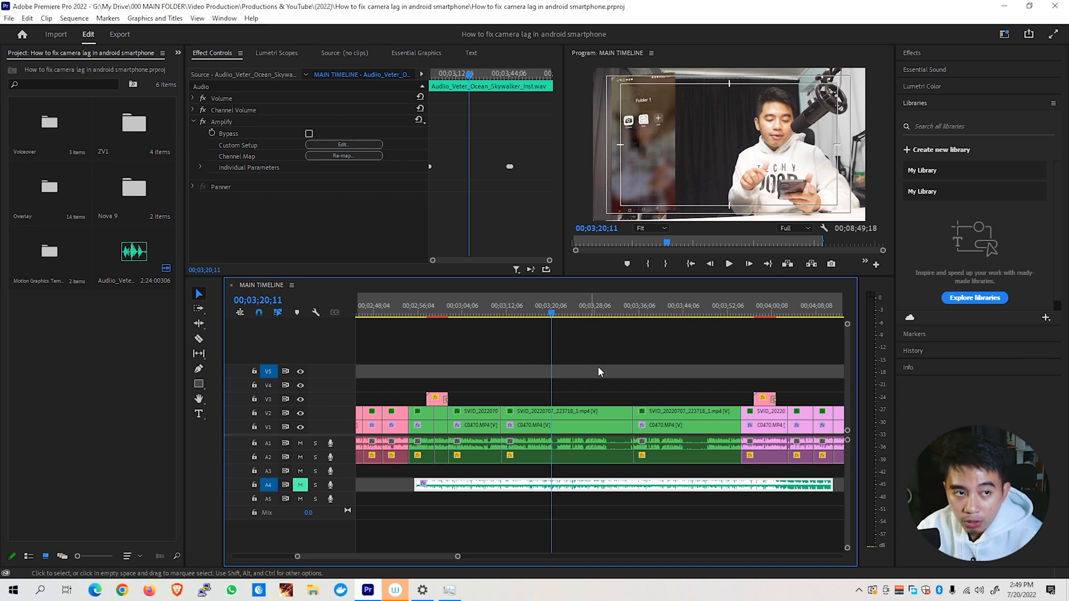
left_click(28, 17)
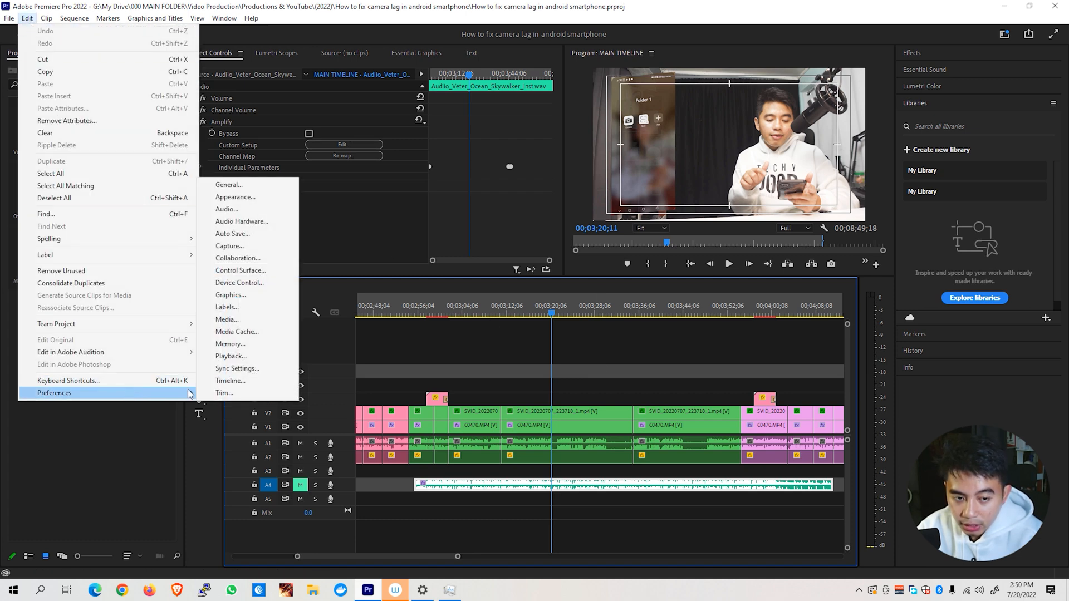
Step: Tick 'H264/HEVC hardware accelerated encoding' in Media preferences and confirm with OK
left_click(54, 393)
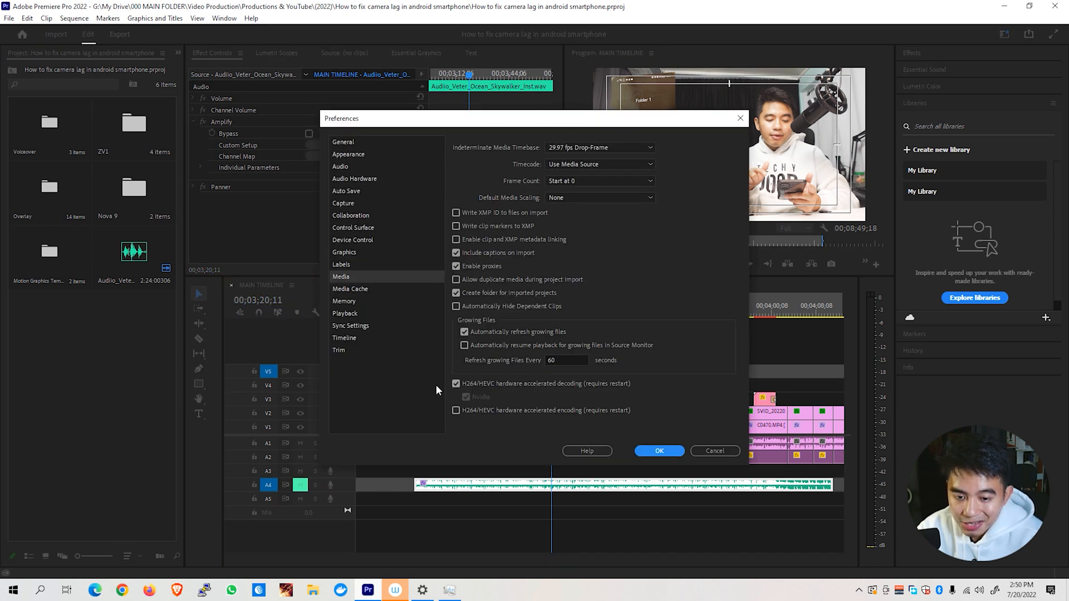
mouse_move(458, 382)
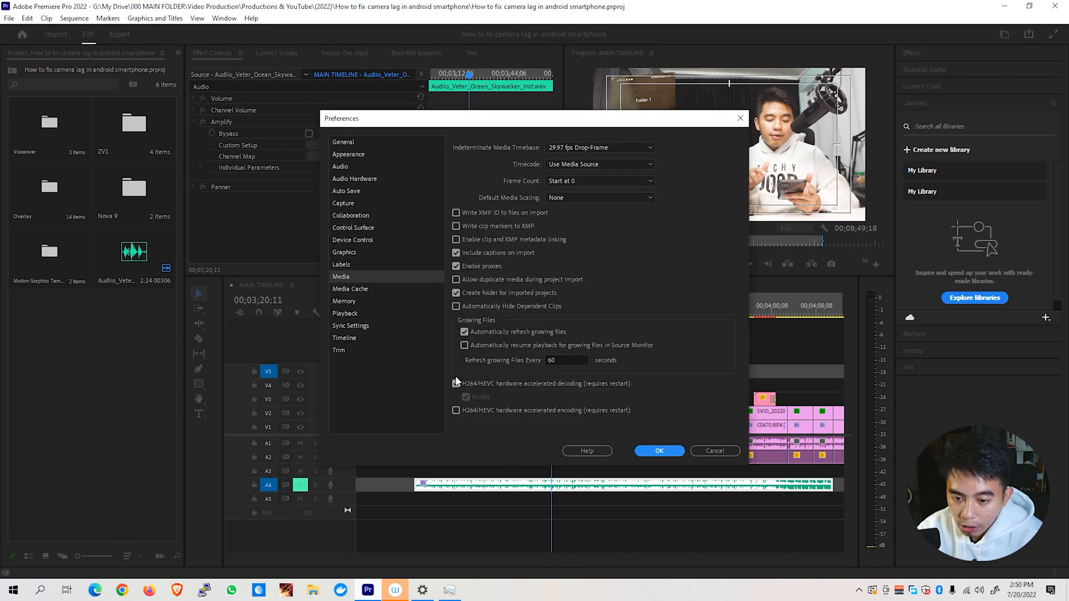
left_click(456, 383)
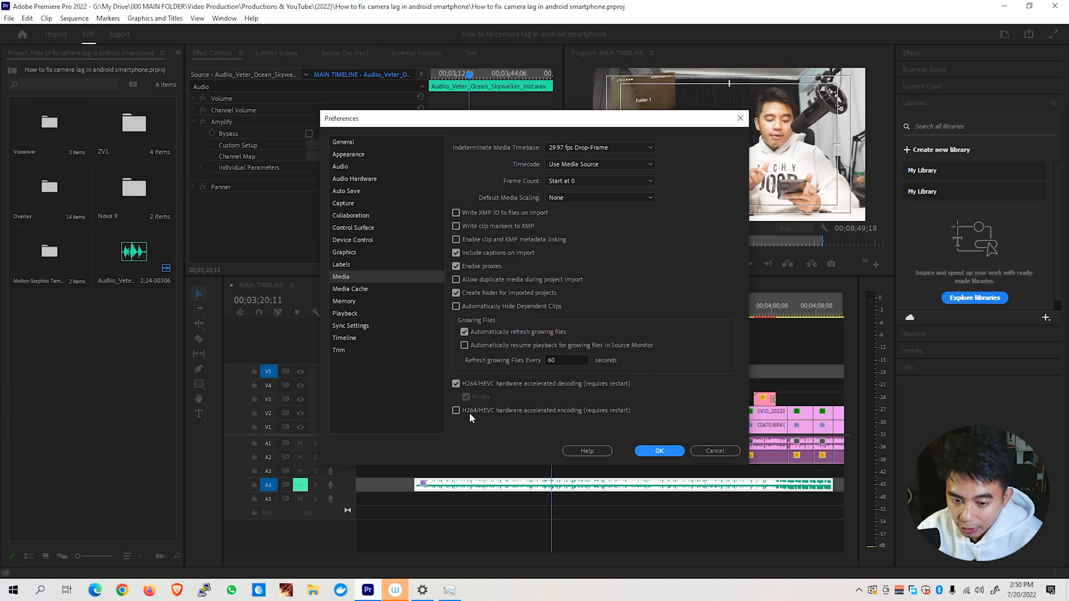
mouse_move(472, 423)
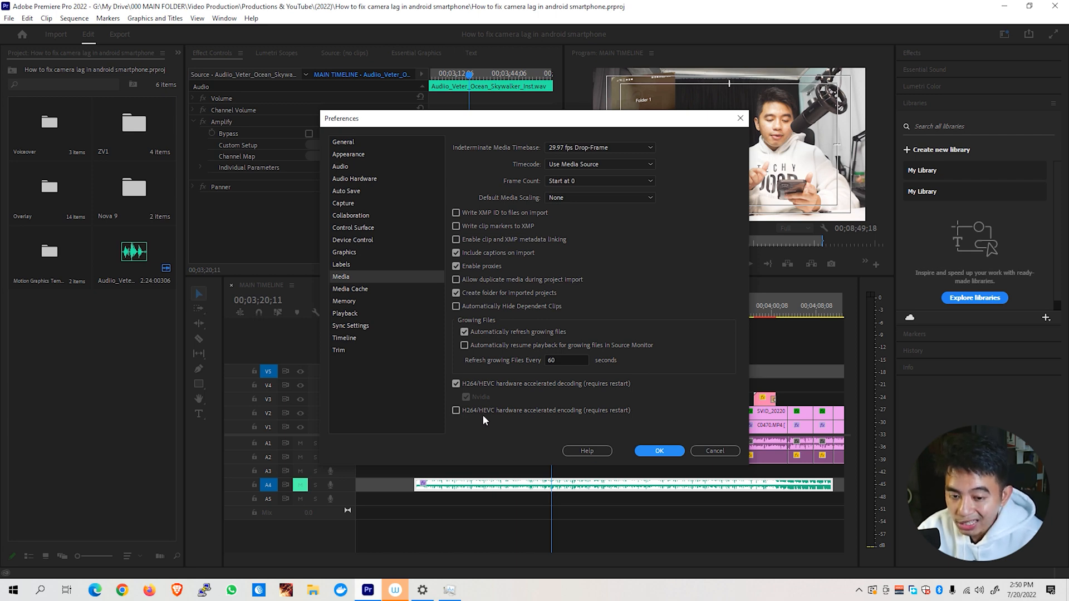
mouse_move(553, 426)
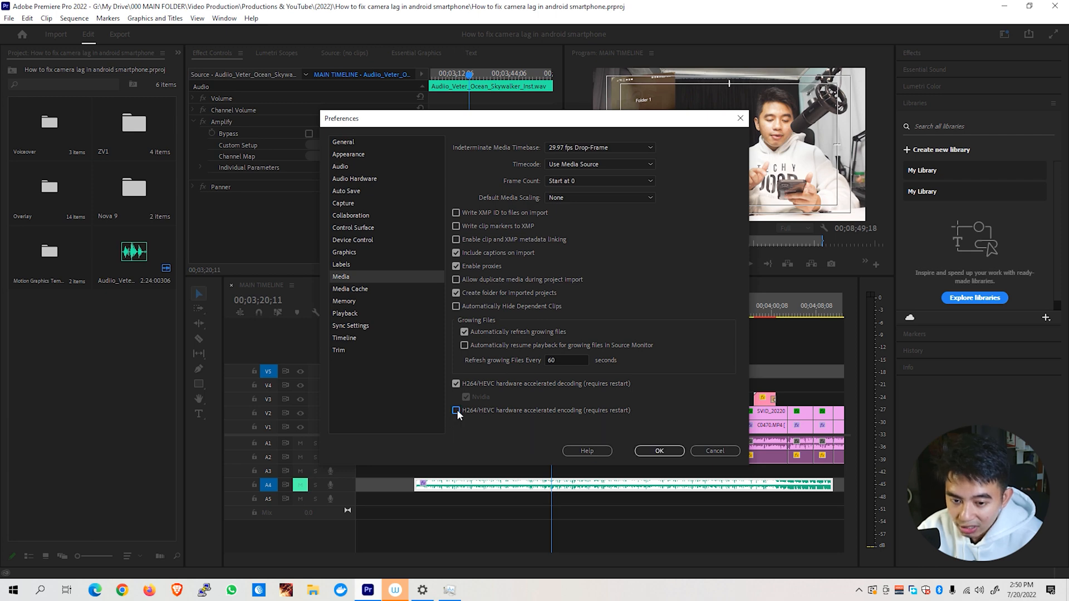
left_click(456, 411)
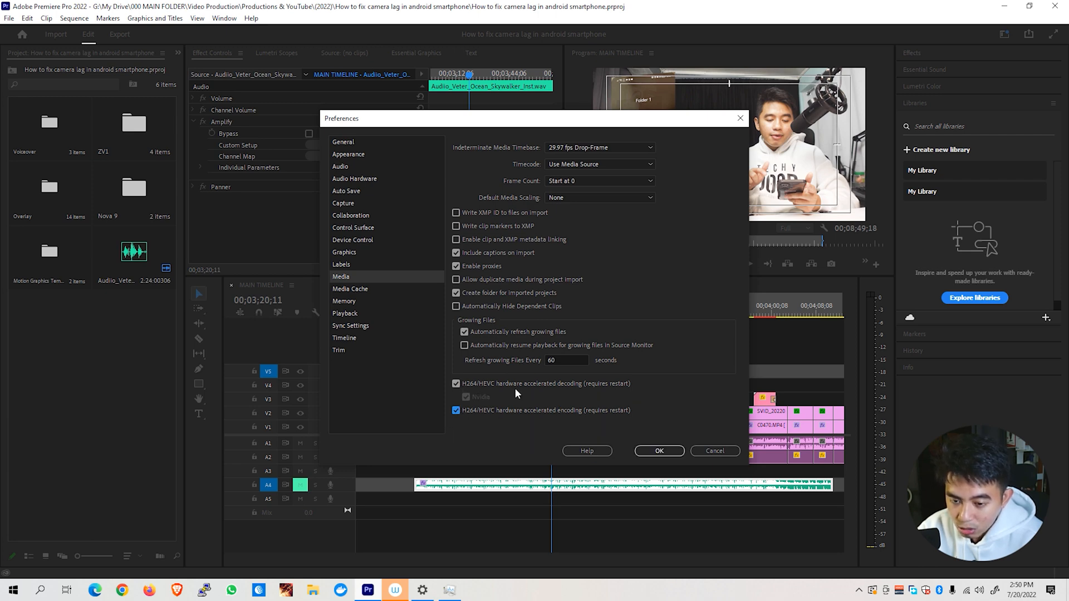
mouse_move(467, 386)
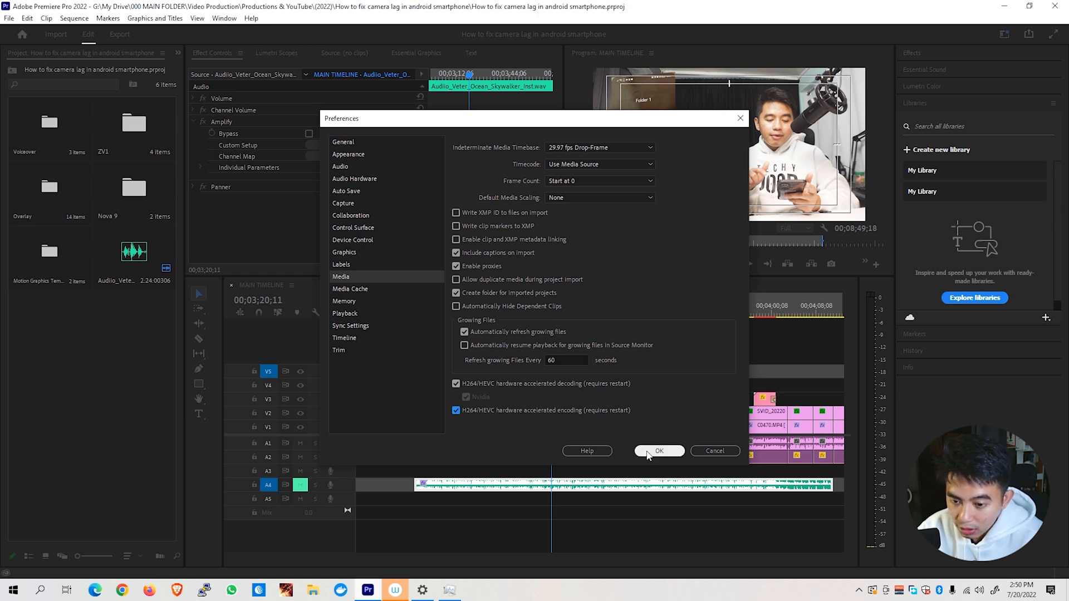
left_click(659, 450)
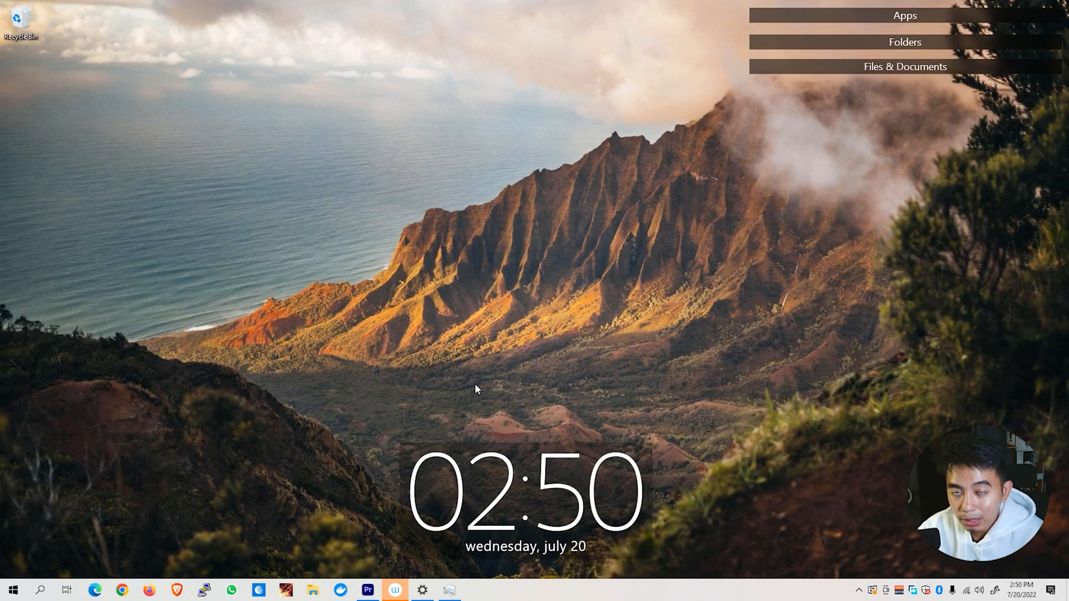
Step: Relaunch Premiere Pro, reopen the camera-lag smartphone project, and switch to the Export workspace
left_click(368, 590)
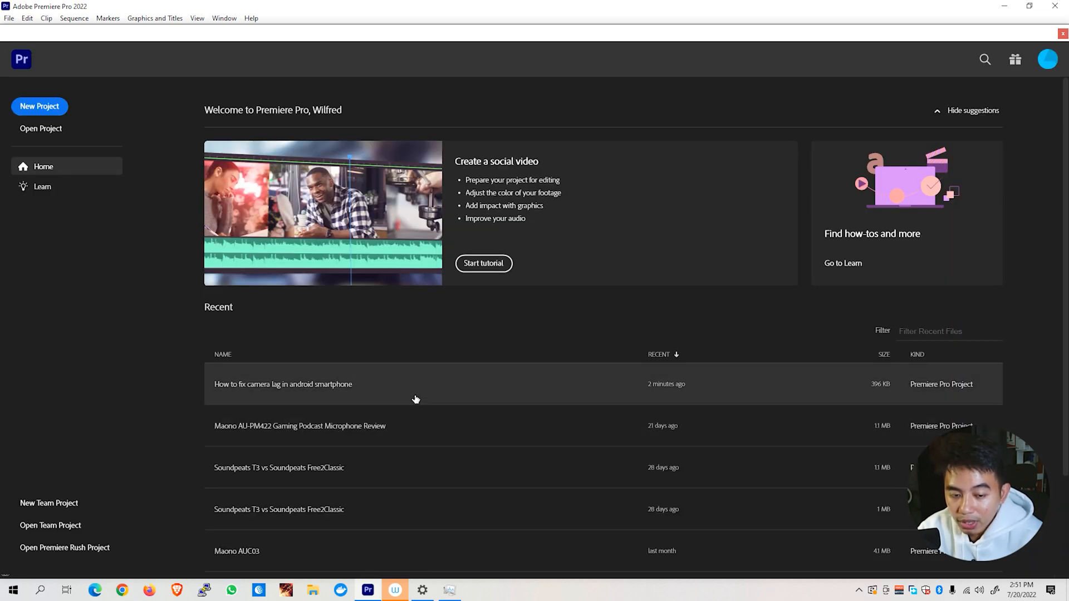
double_click(283, 384)
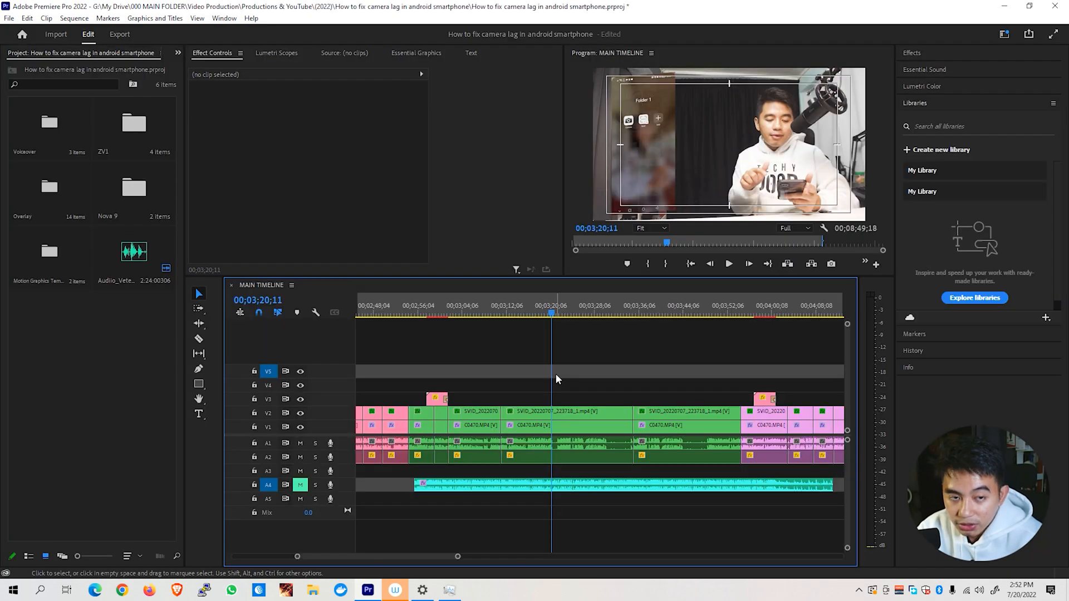
left_click(119, 34)
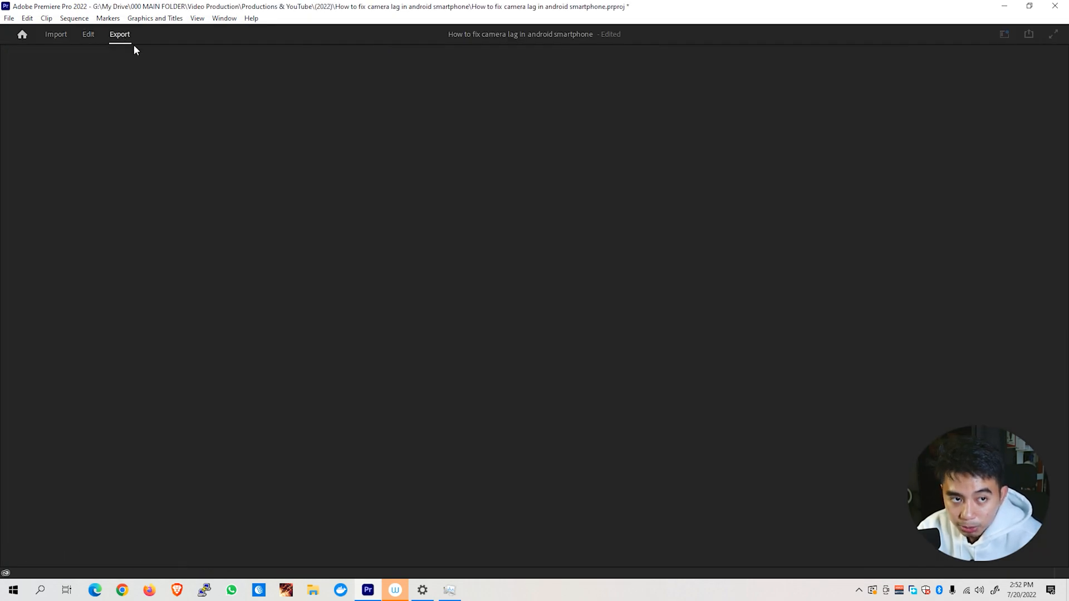
Step: In the Export workspace, open the Format list to choose H.264
left_click(119, 34)
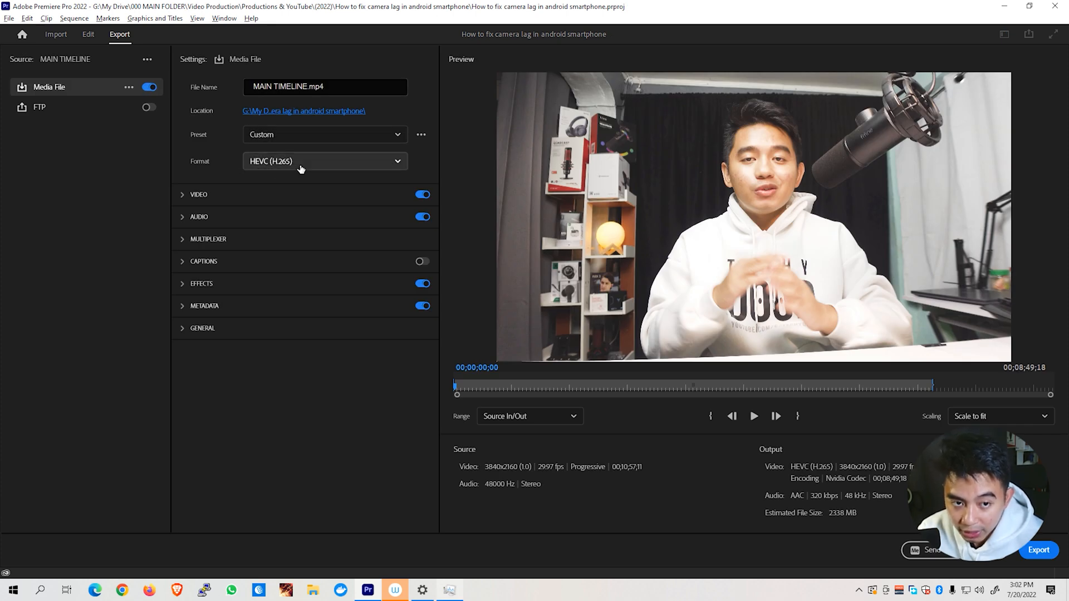
left_click(326, 161)
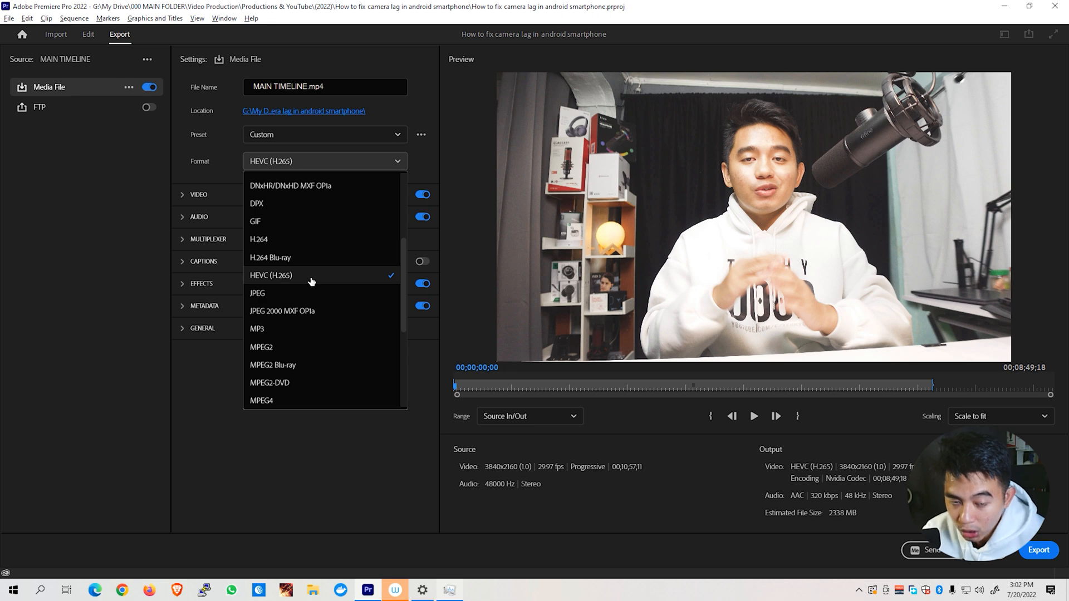
mouse_move(310, 282)
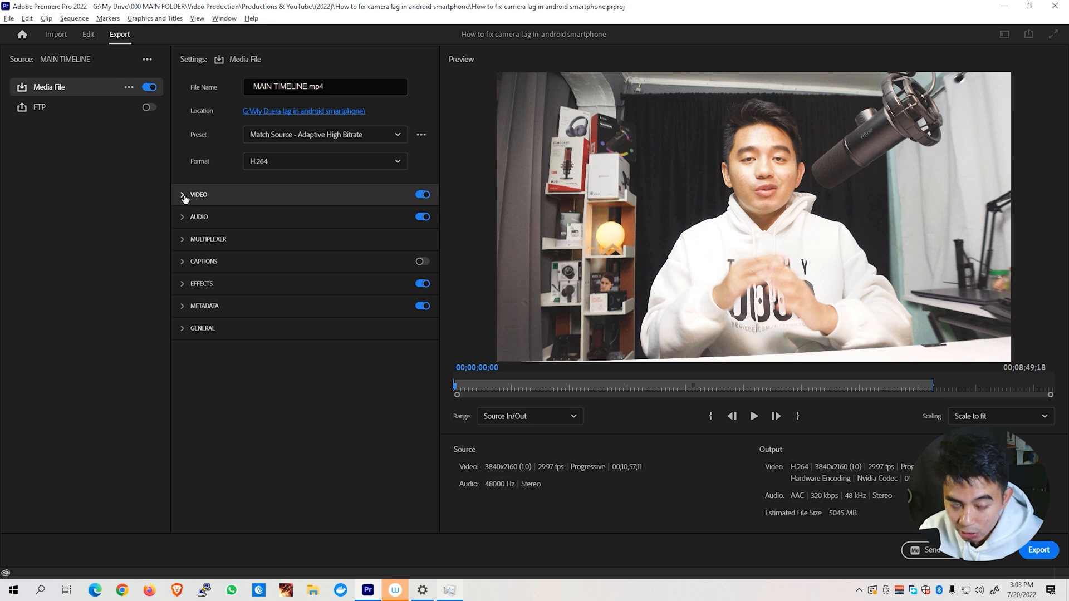
Step: Expand the Video settings, show More, and scroll down to VBR, 1 pass Bitrate Settings
left_click(183, 194)
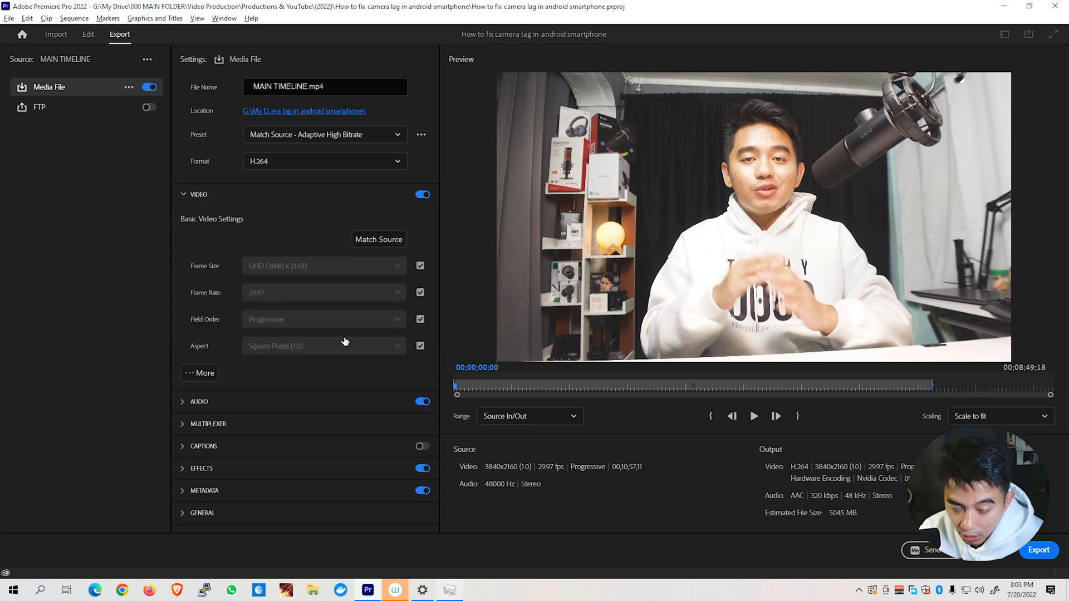
mouse_move(322, 372)
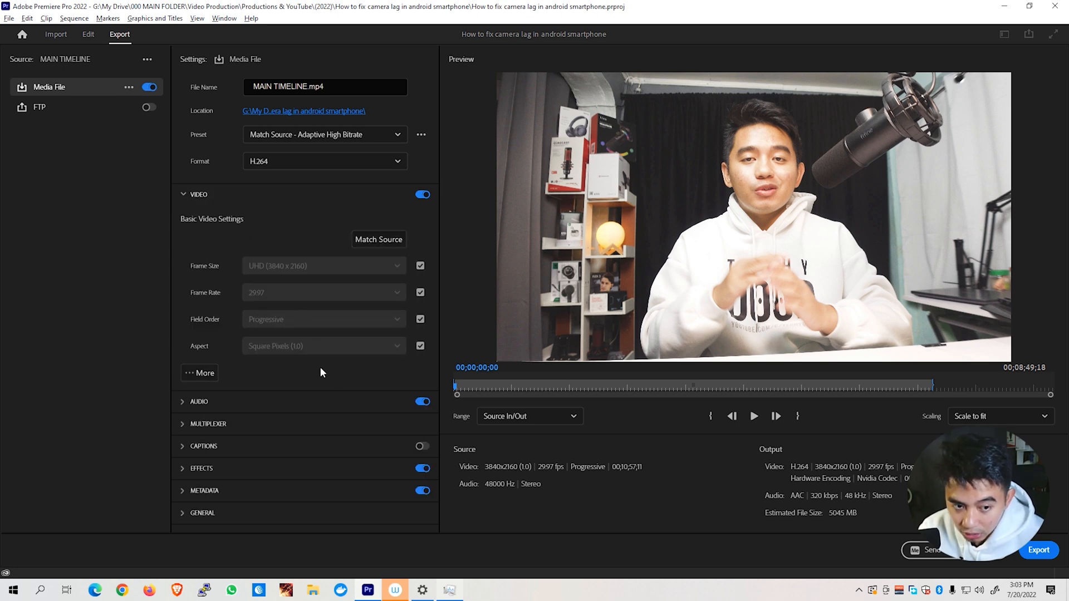
left_click(204, 373)
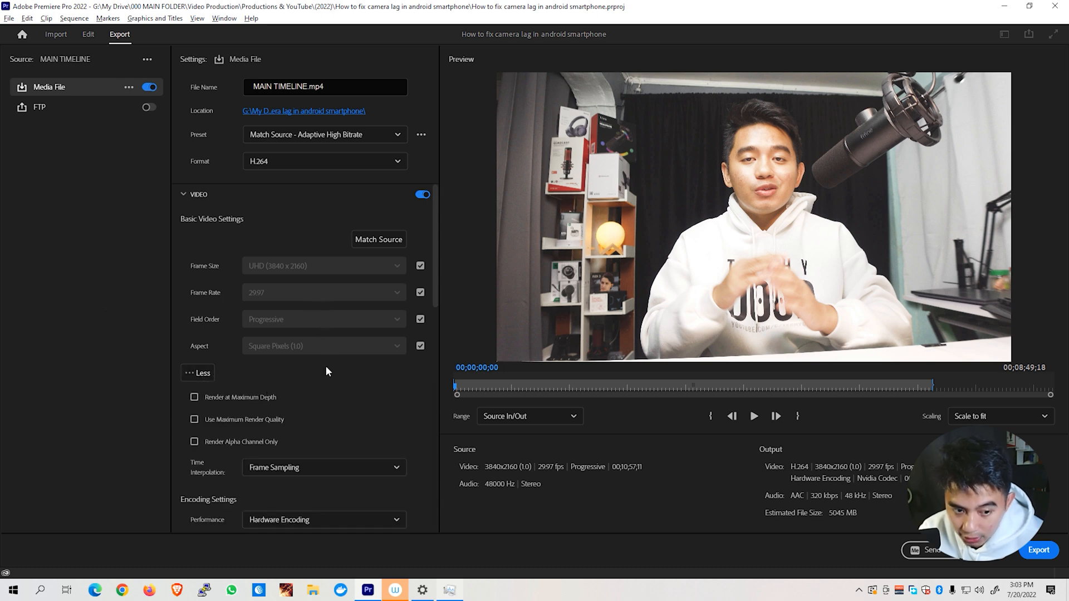
scroll("down", 3)
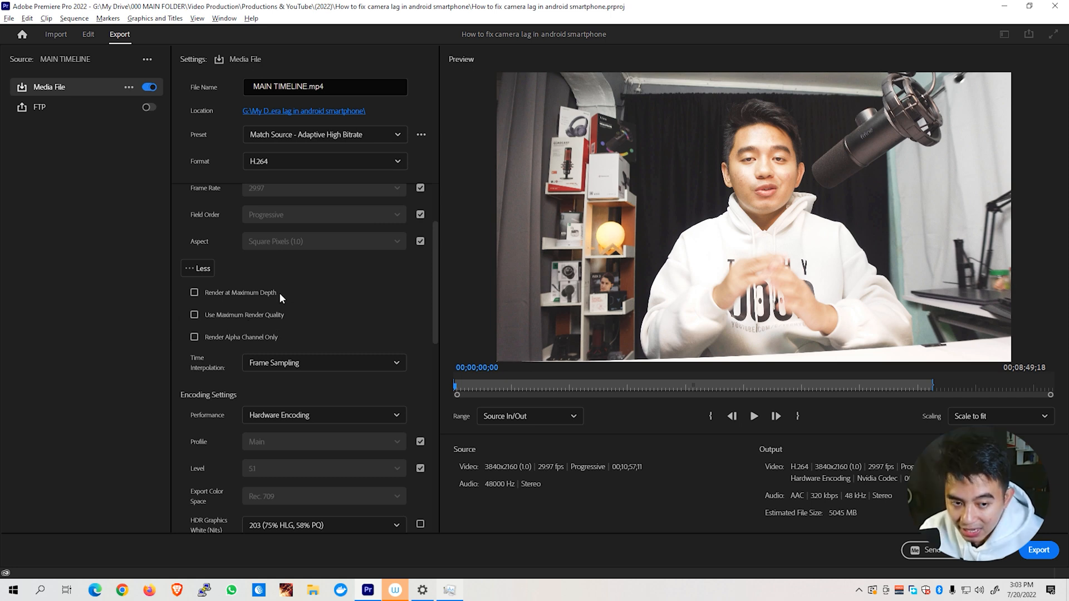
mouse_move(304, 302)
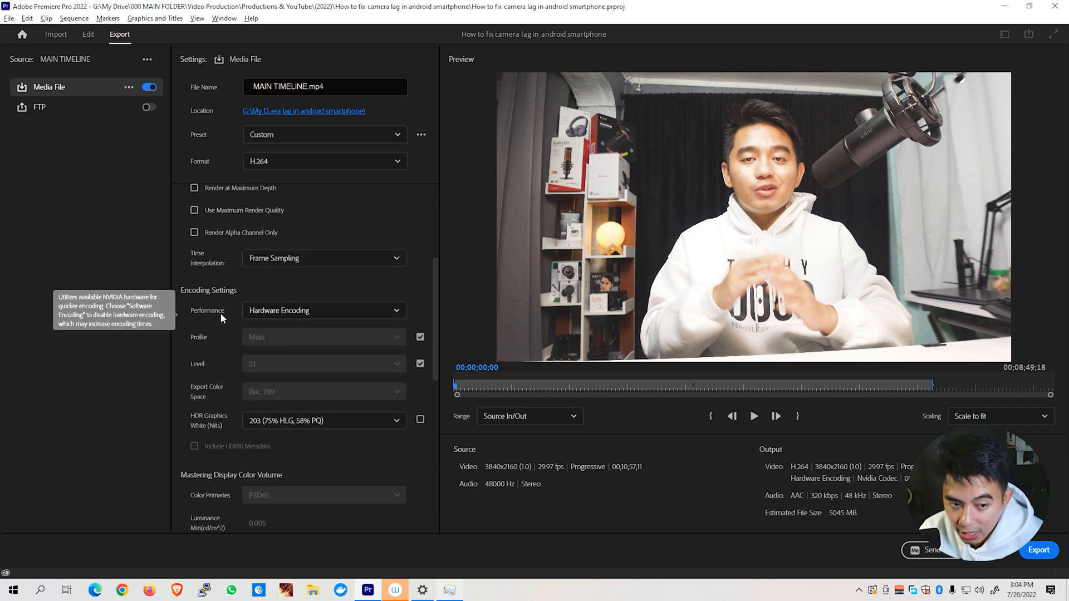
left_click(323, 310)
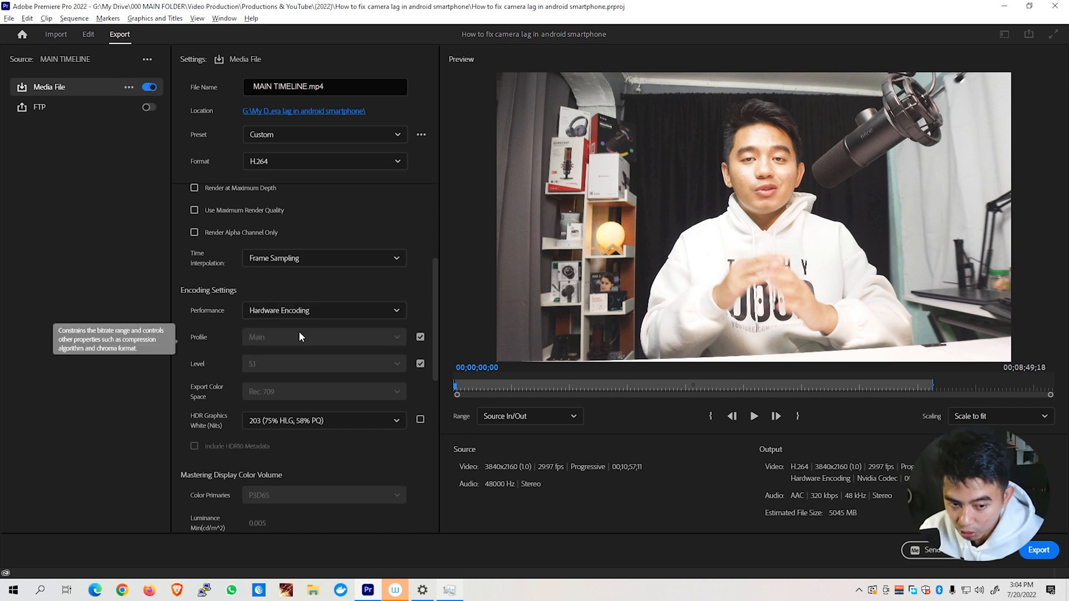
scroll("down", 3)
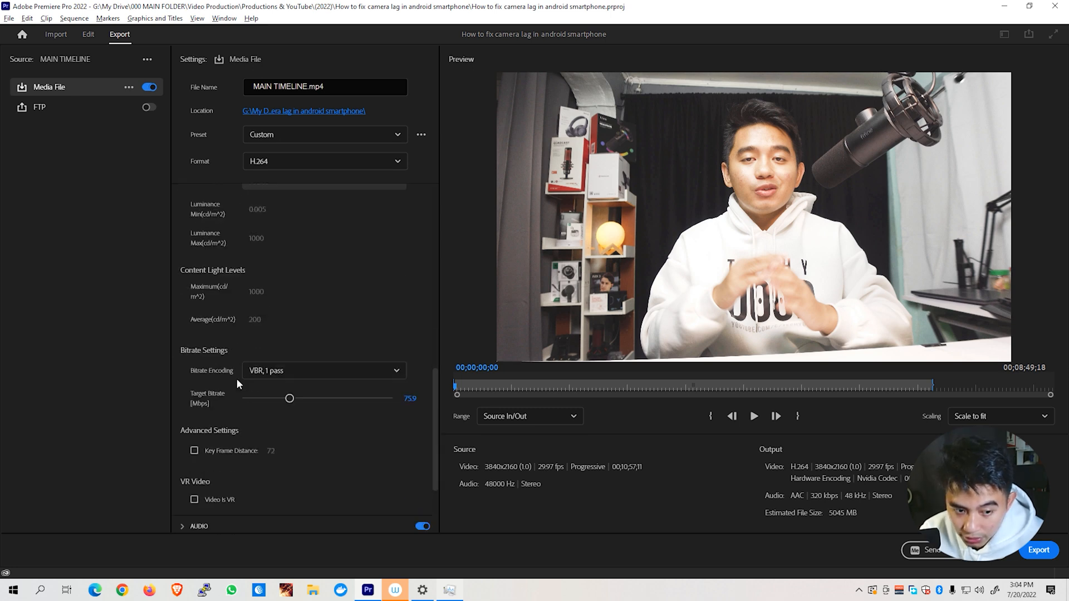
Step: Adjust the Target Bitrate slider and edit the value field to 70 Mbps
left_click_drag(289, 399, 286, 399)
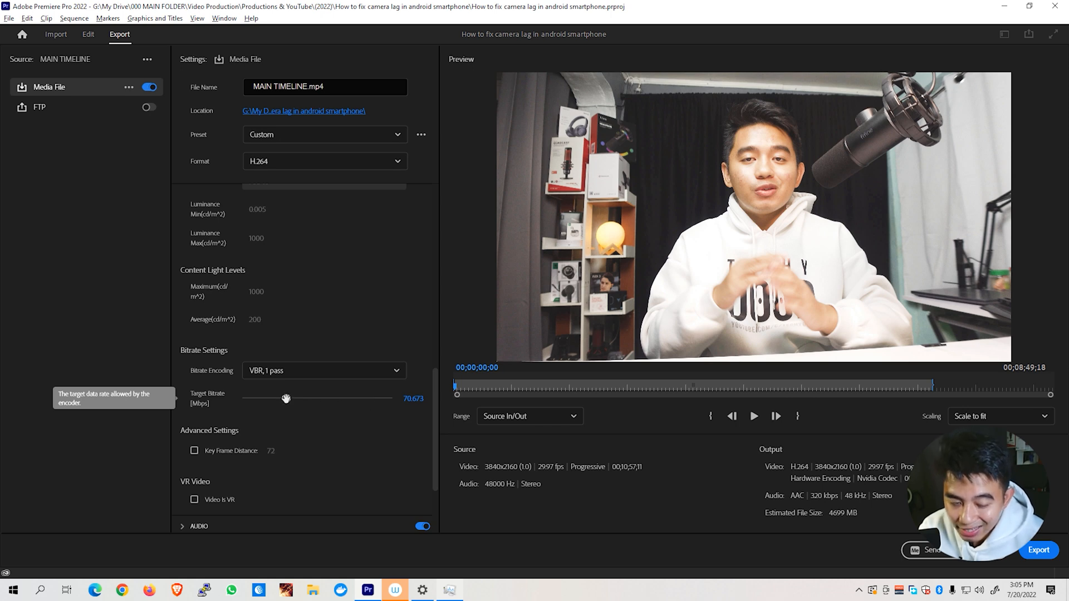
left_click_drag(286, 398, 257, 398)
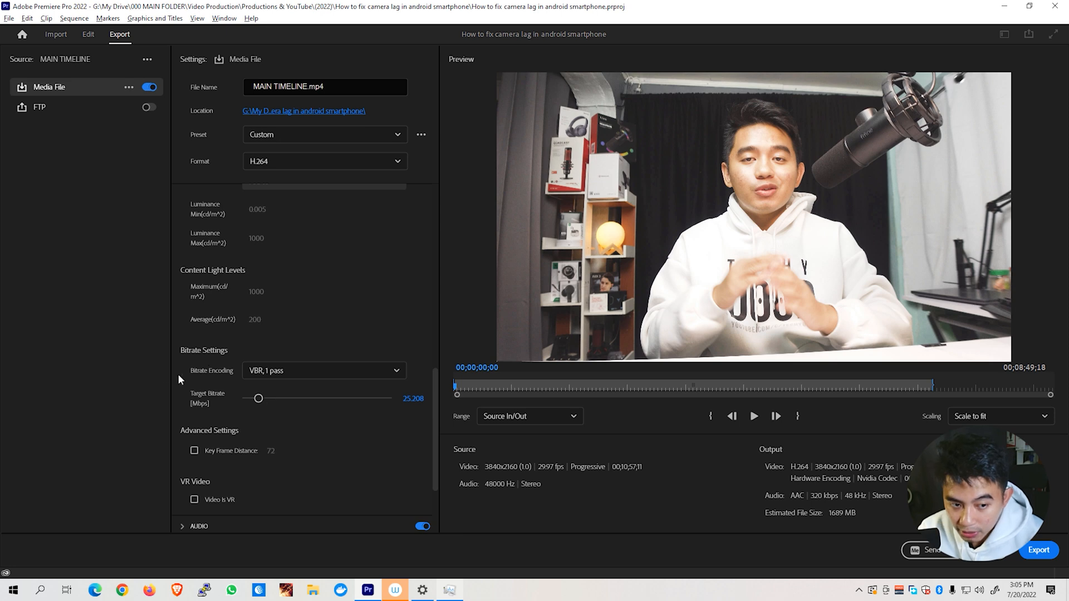
left_click(324, 370)
type("25")
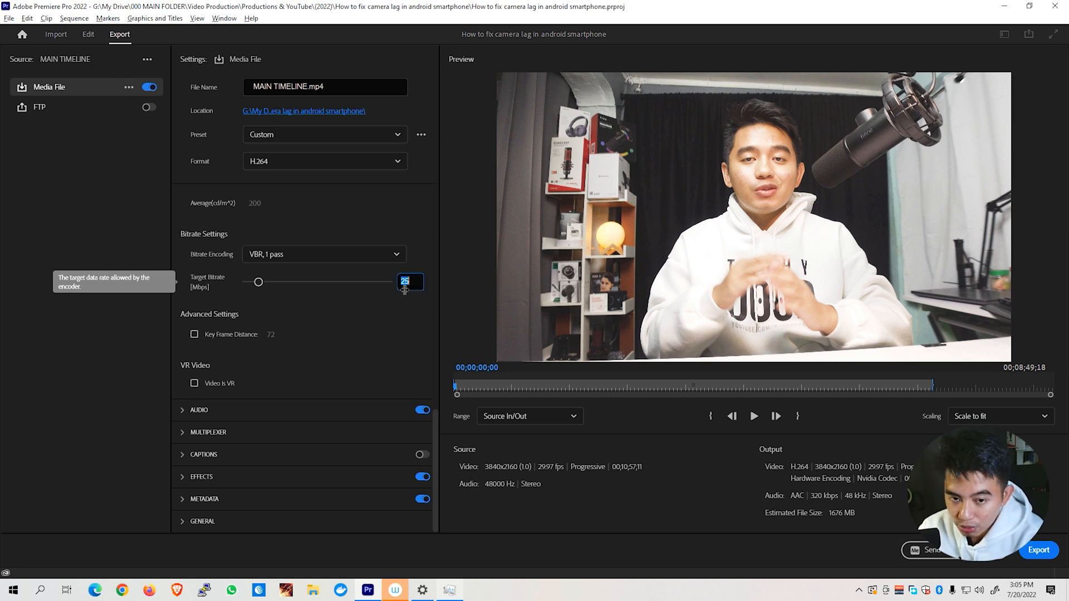
left_click_drag(257, 281, 285, 282)
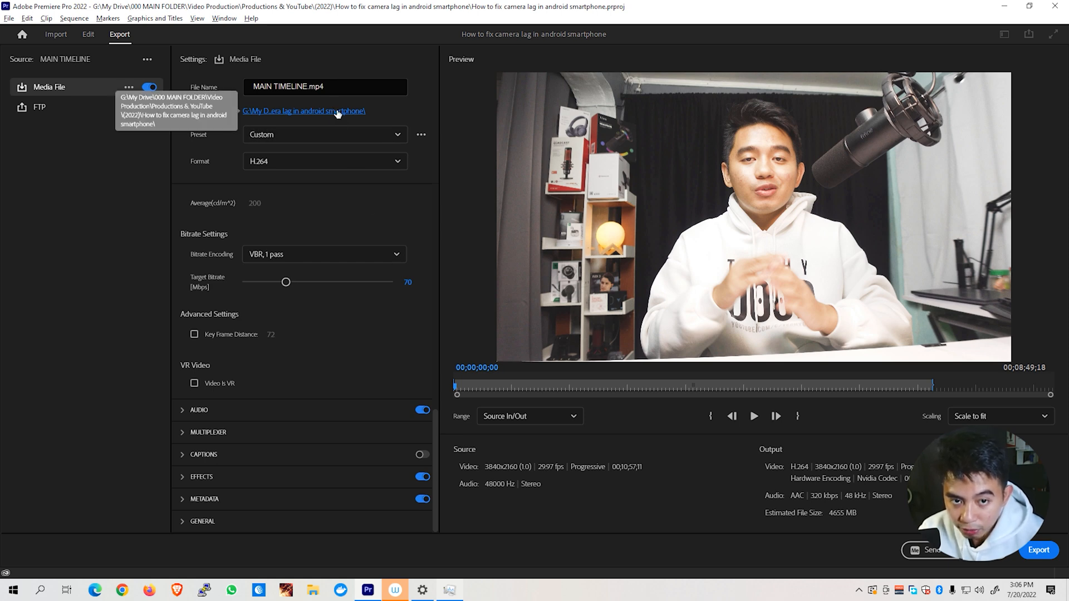
Step: Keep the project folder as the destination, name the file 'Test', and start the export
left_click(304, 111)
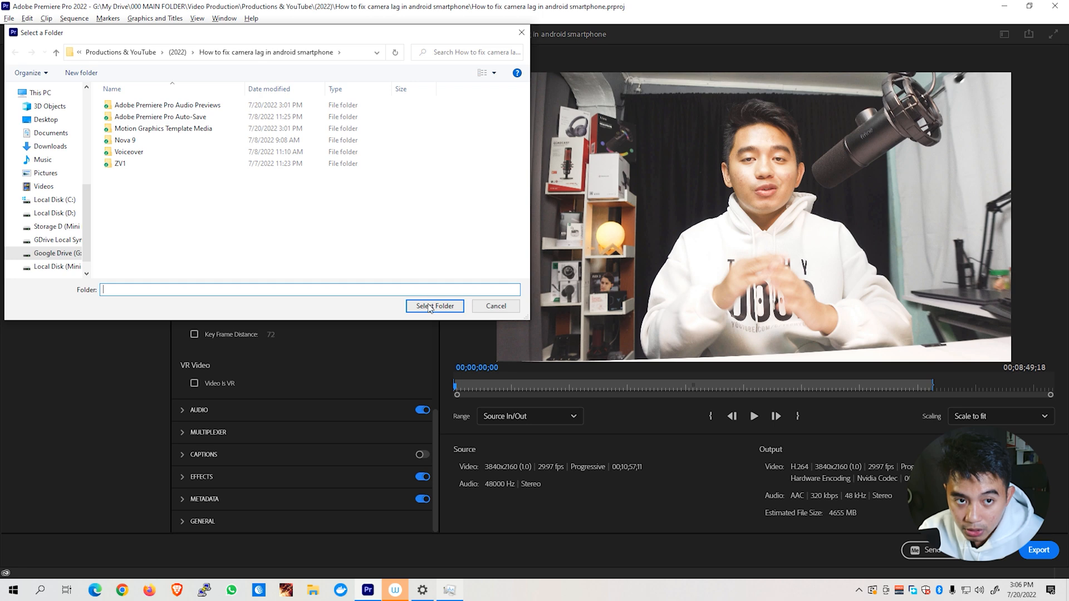
left_click(435, 306)
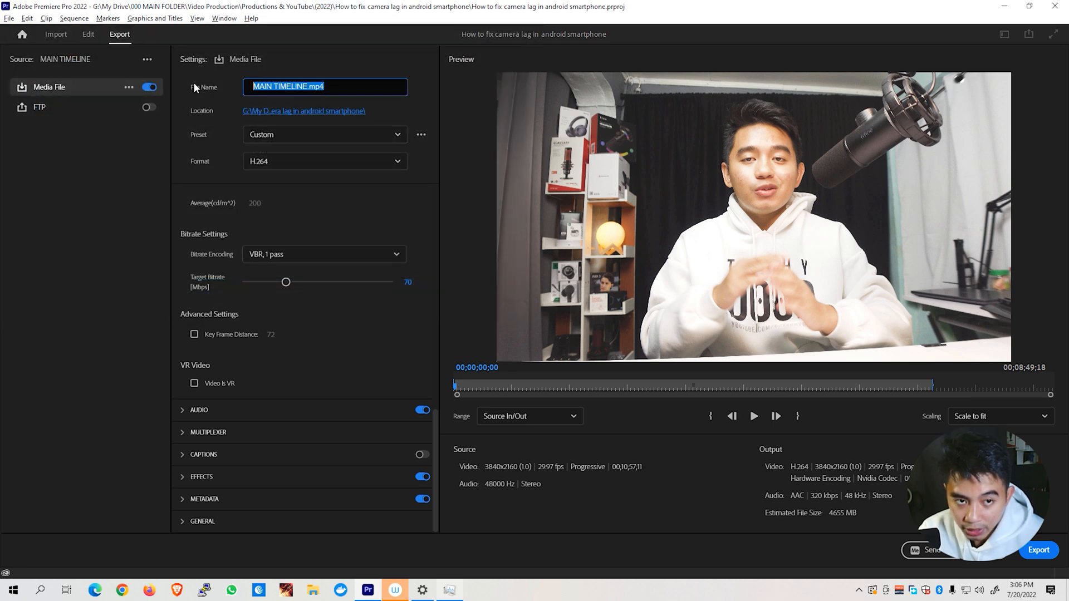
type("Test")
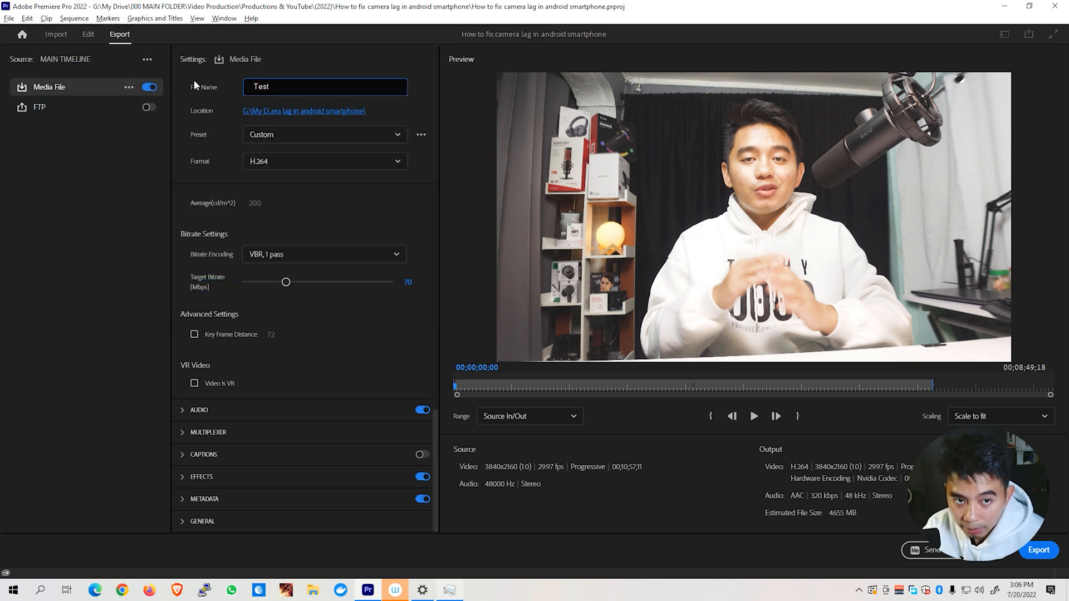
type("Export")
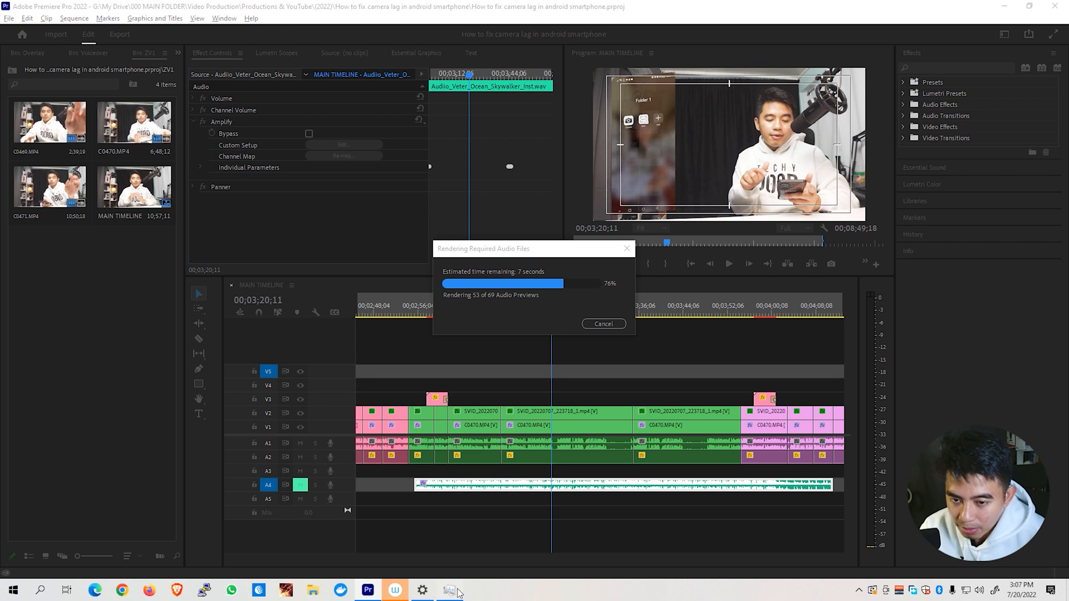
Step: Bring up Task Manager and scroll its Performance sidebar to the NVIDIA RTX 2060 GPU
left_click(449, 590)
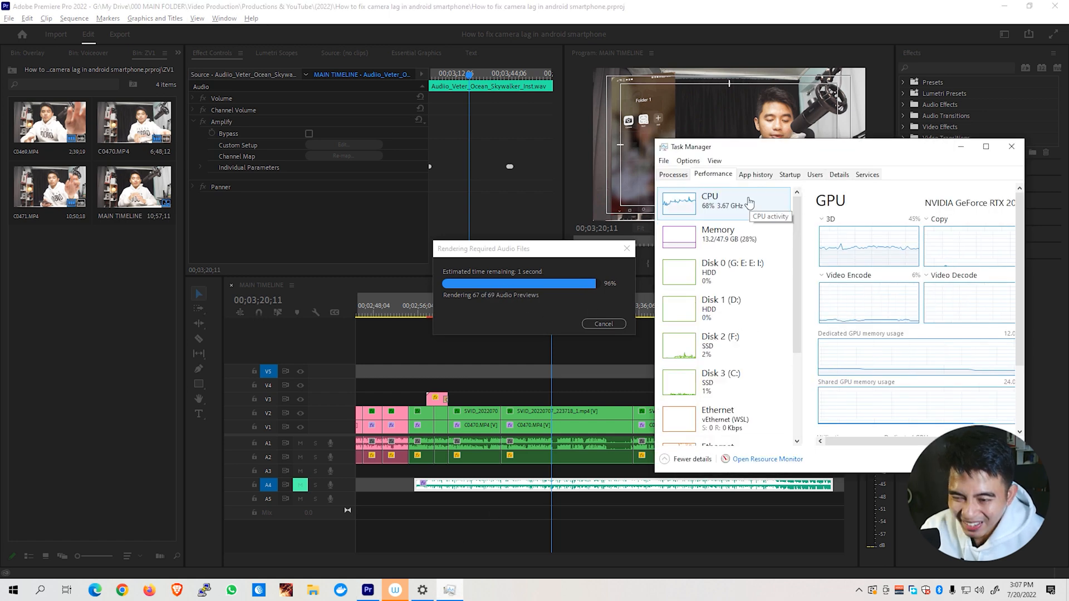
scroll("down", 3)
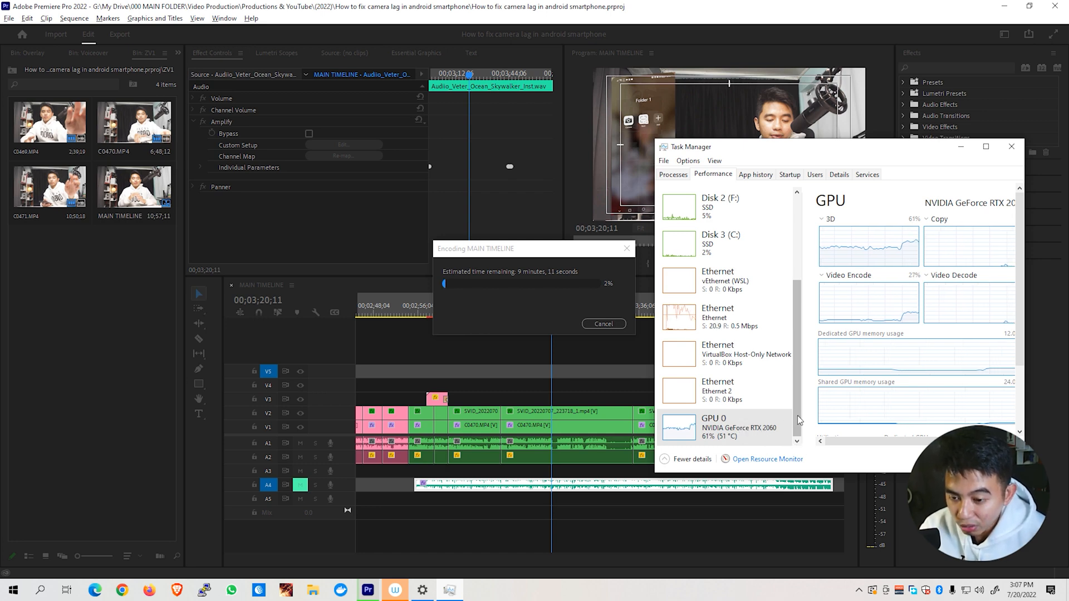
mouse_move(709, 359)
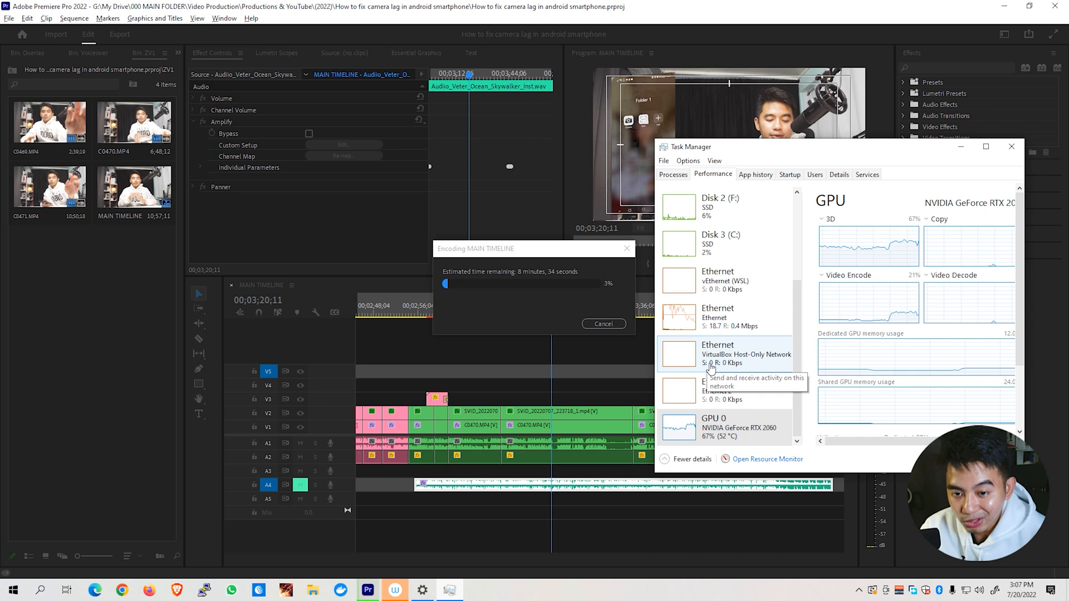